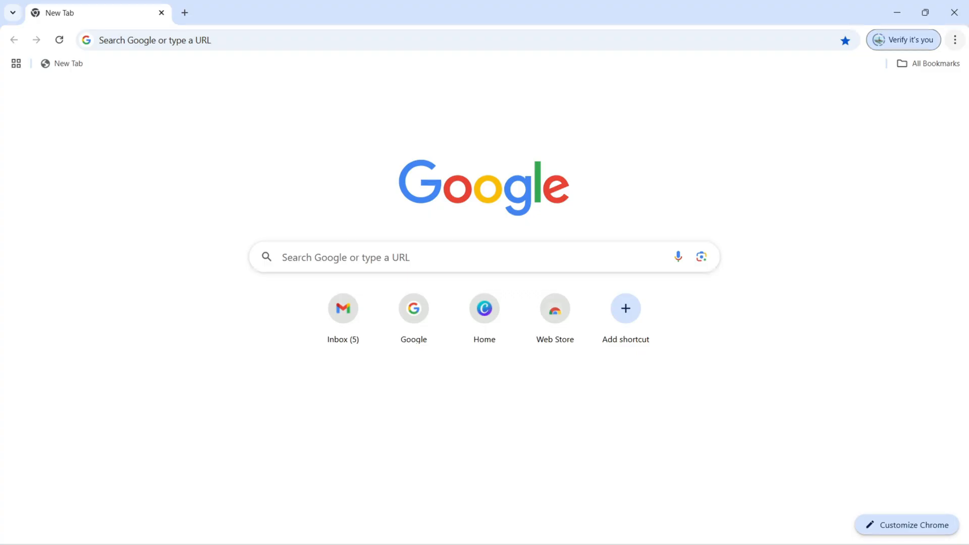
Open Chrome Settings from the three-dot menu.
click(955, 38)
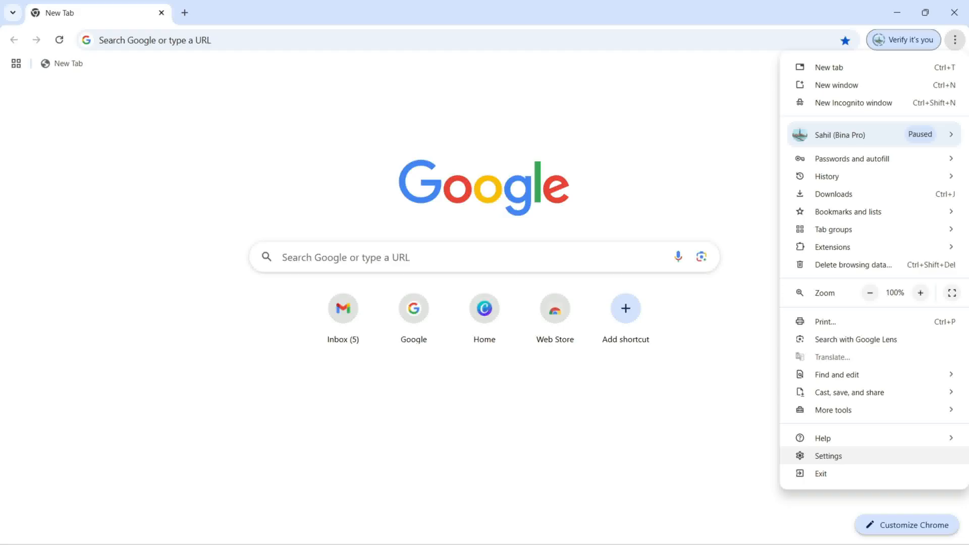
click(828, 455)
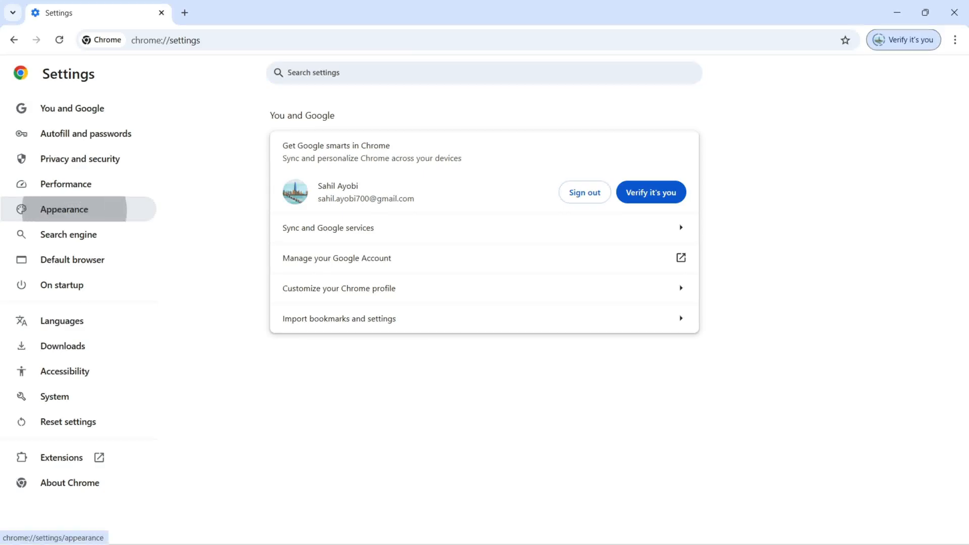
Go to the Appearance section of Settings.
click(65, 210)
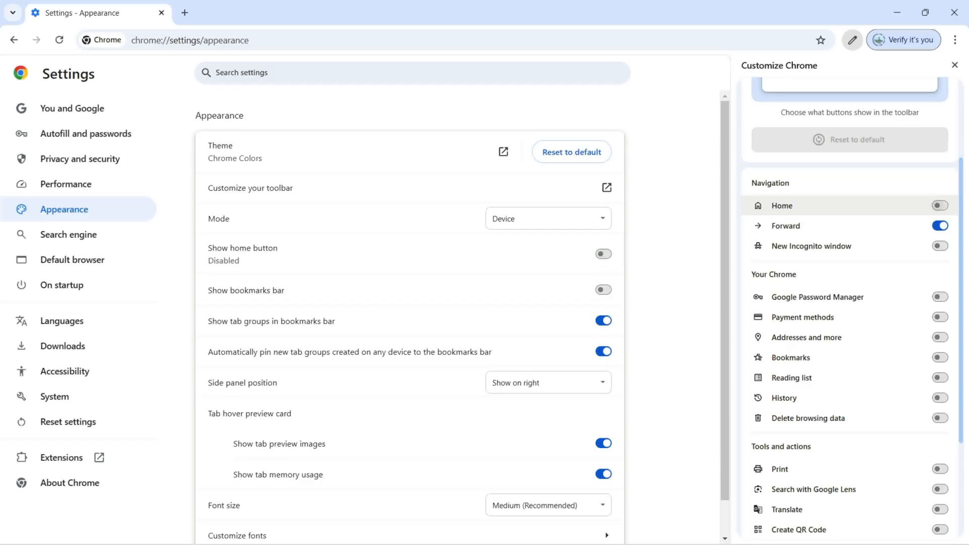
Enable Home and New Incognito window buttons, toggling Forward off and back on.
click(602, 254)
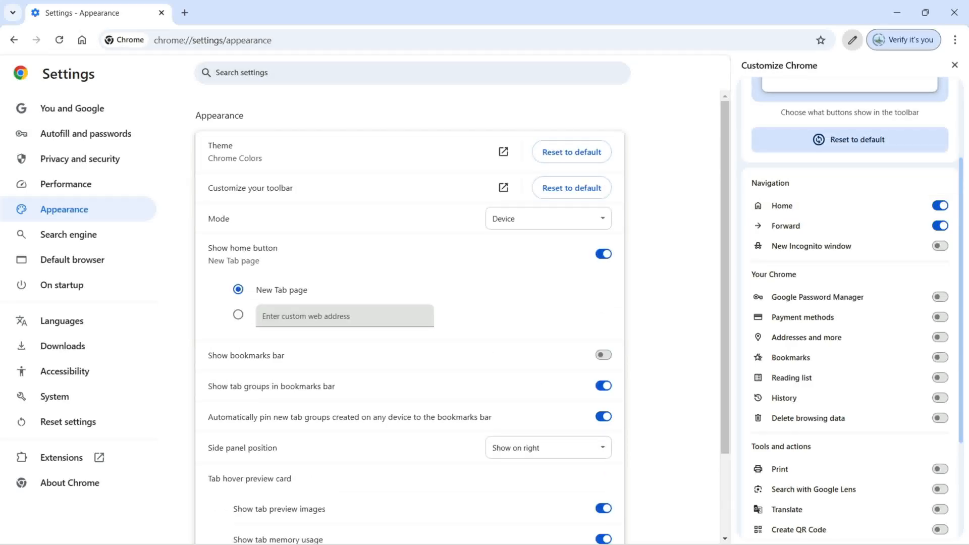
mouse_move(84, 40)
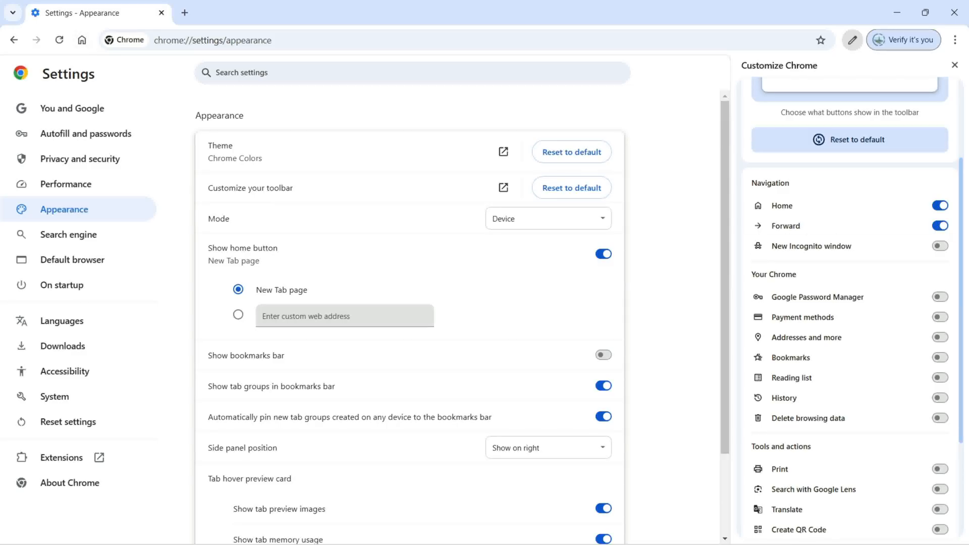
click(939, 226)
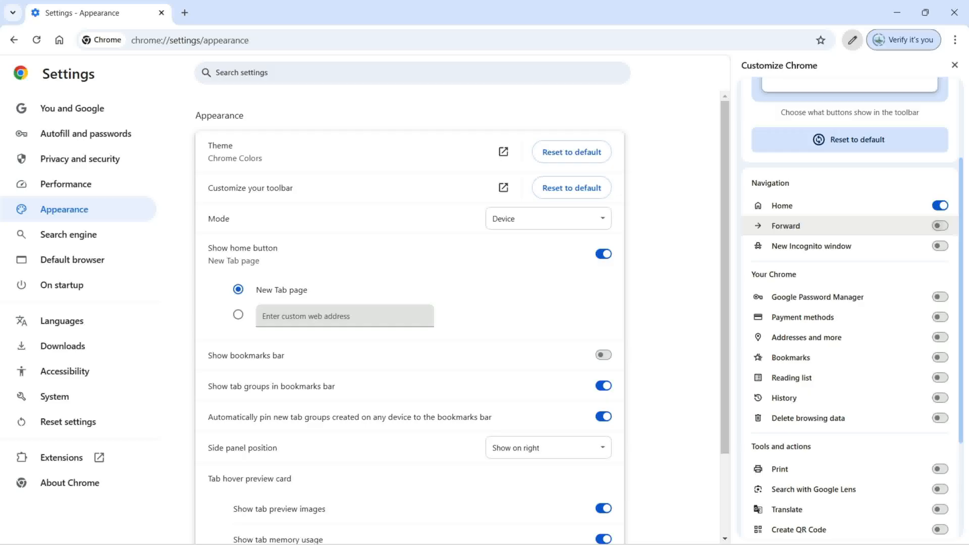
click(938, 226)
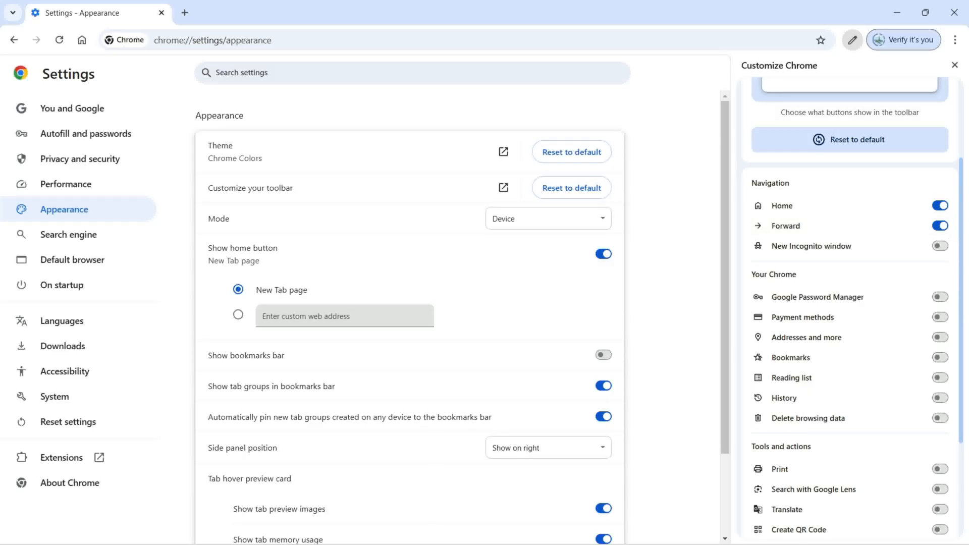
mouse_move(46, 41)
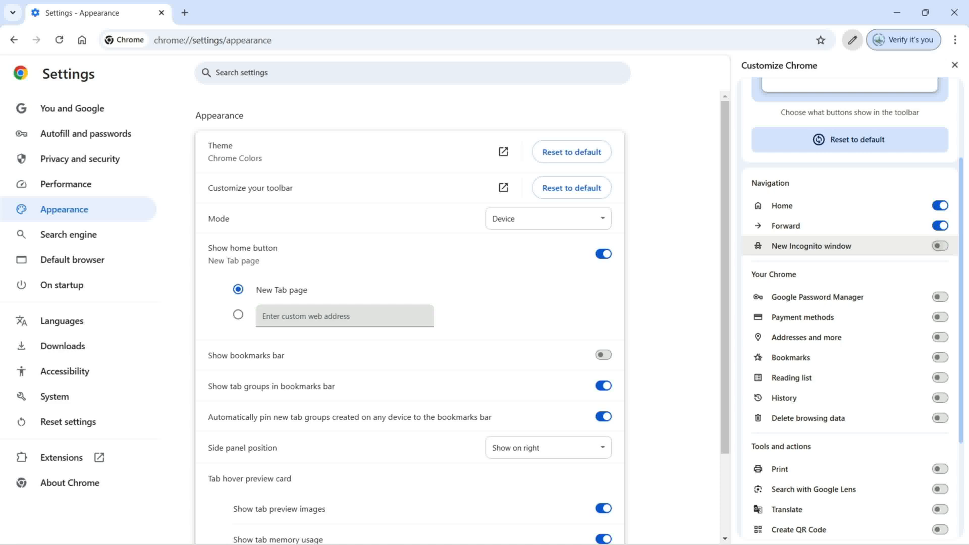
click(939, 246)
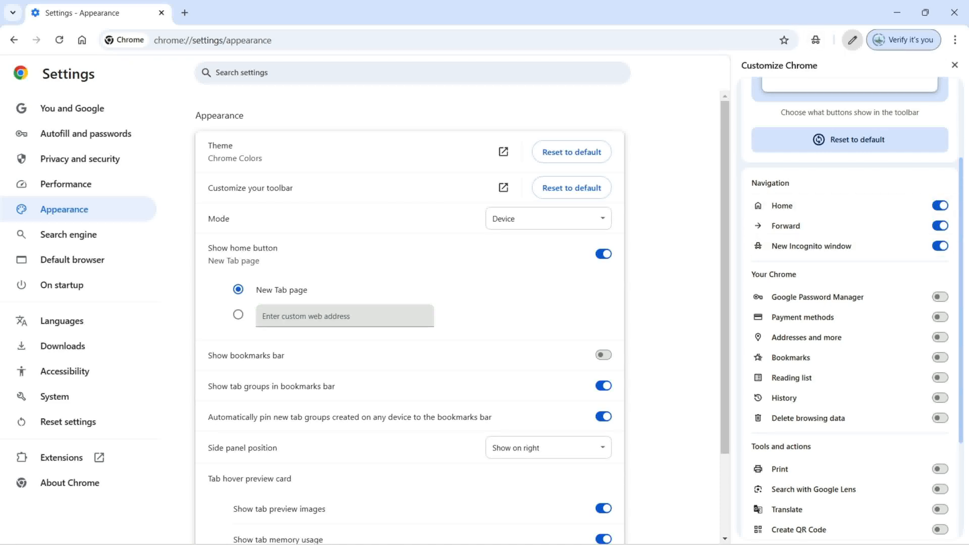
Enable Password Manager, Payment methods, Addresses and Delete browsing data toolbar buttons.
scroll(down, 3)
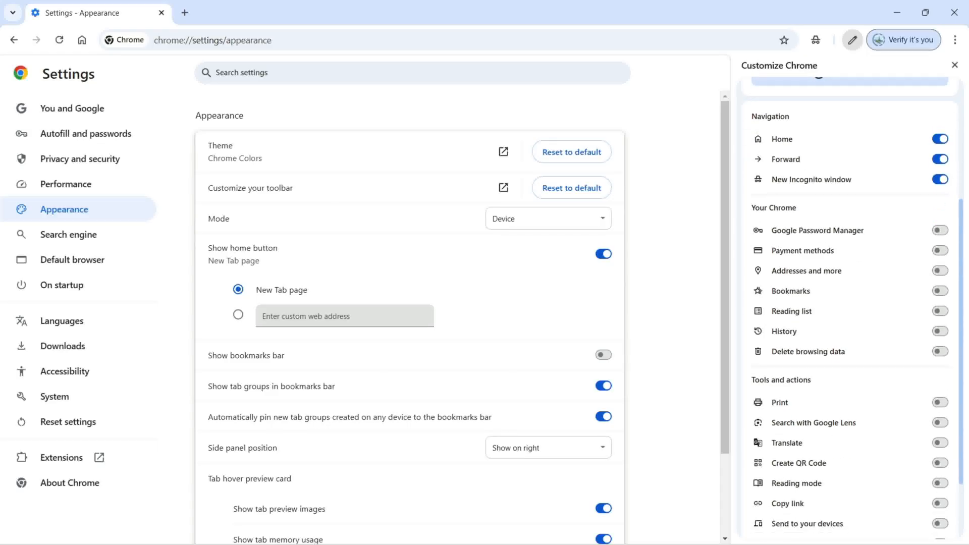
mouse_move(818, 230)
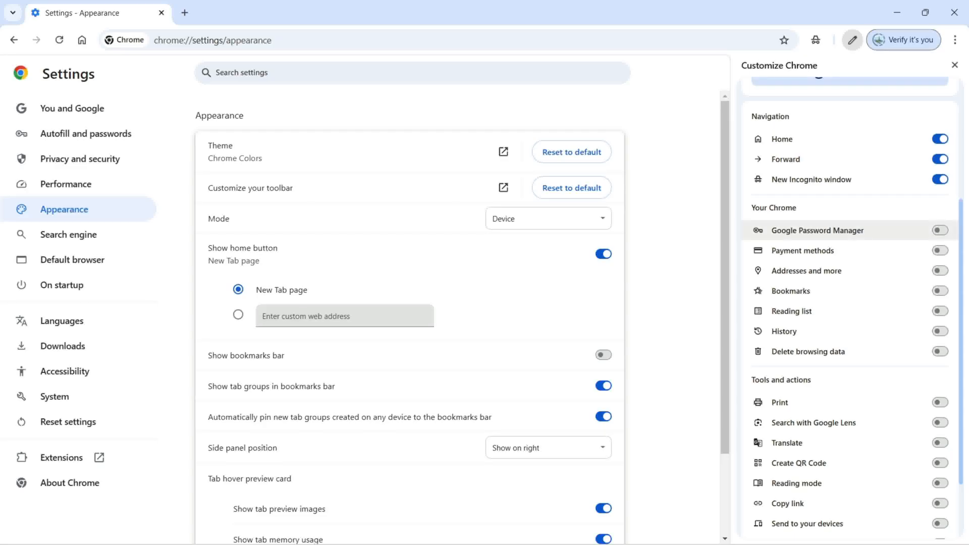
click(939, 230)
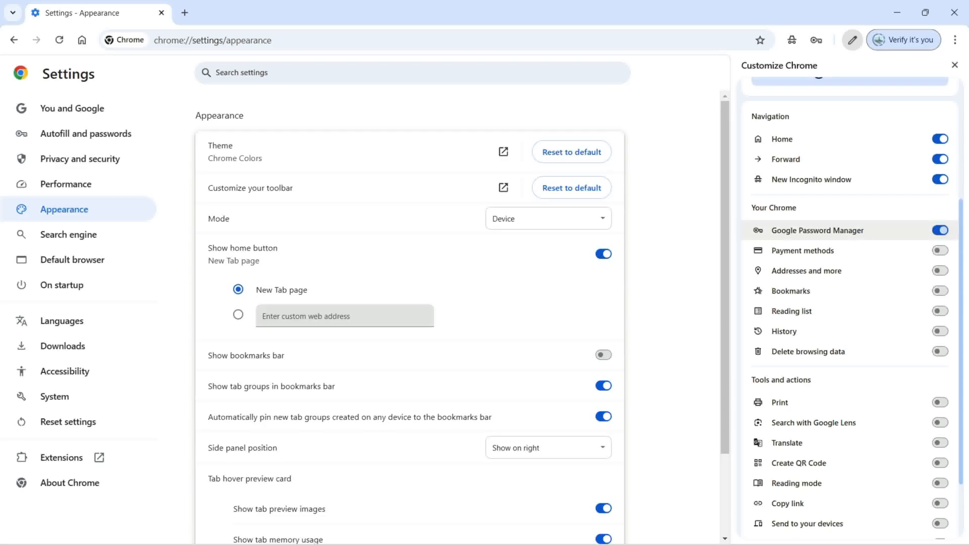
click(939, 250)
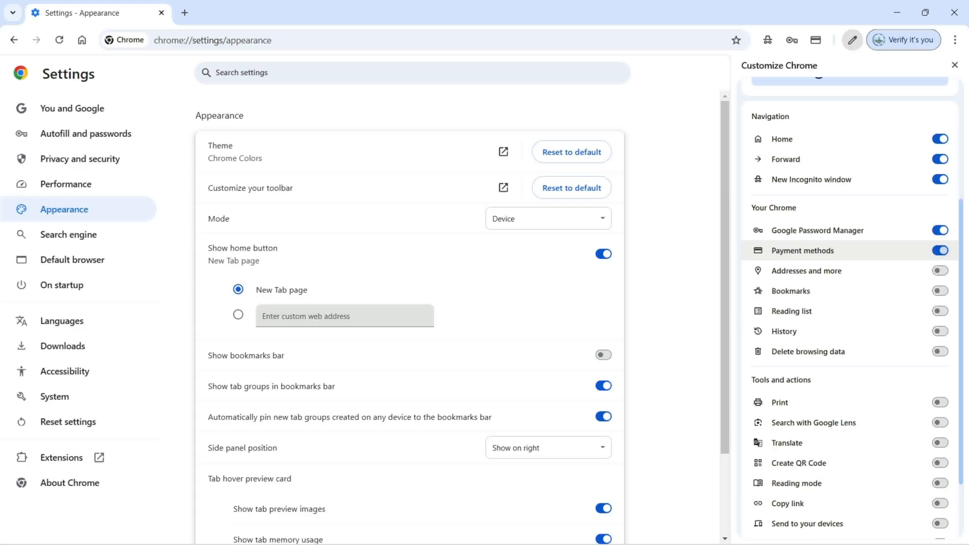
click(940, 271)
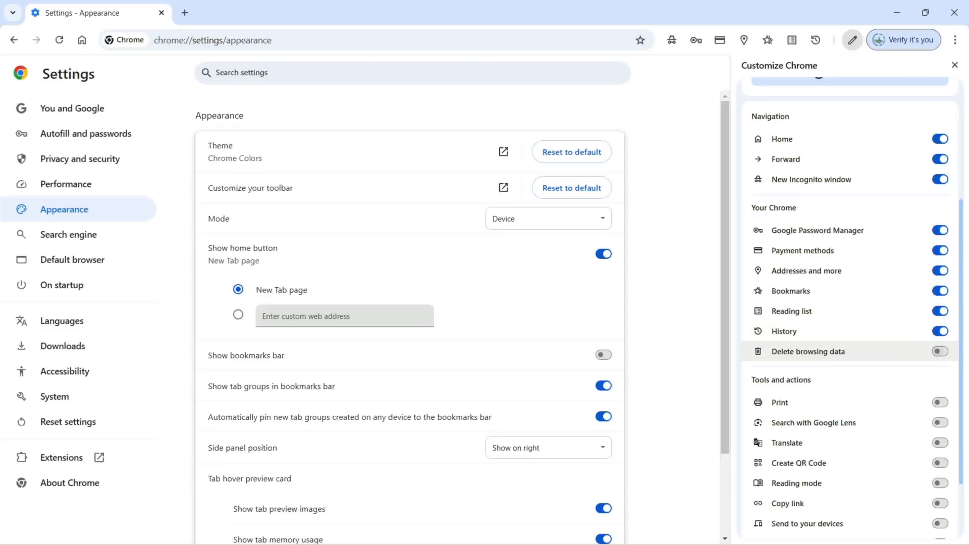
click(939, 351)
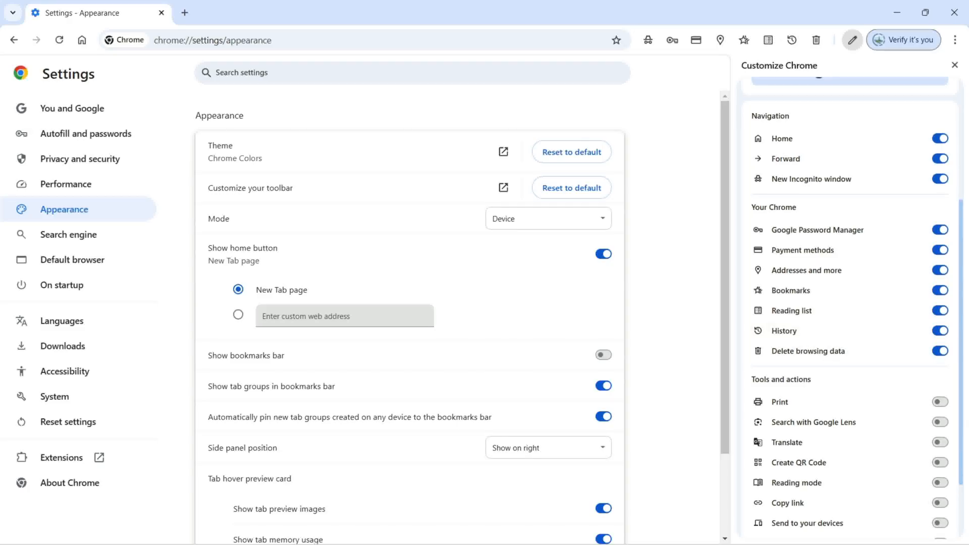
Enable Print, Create QR Code, Reading mode, Copy link and Send to your devices buttons.
scroll(down, 3)
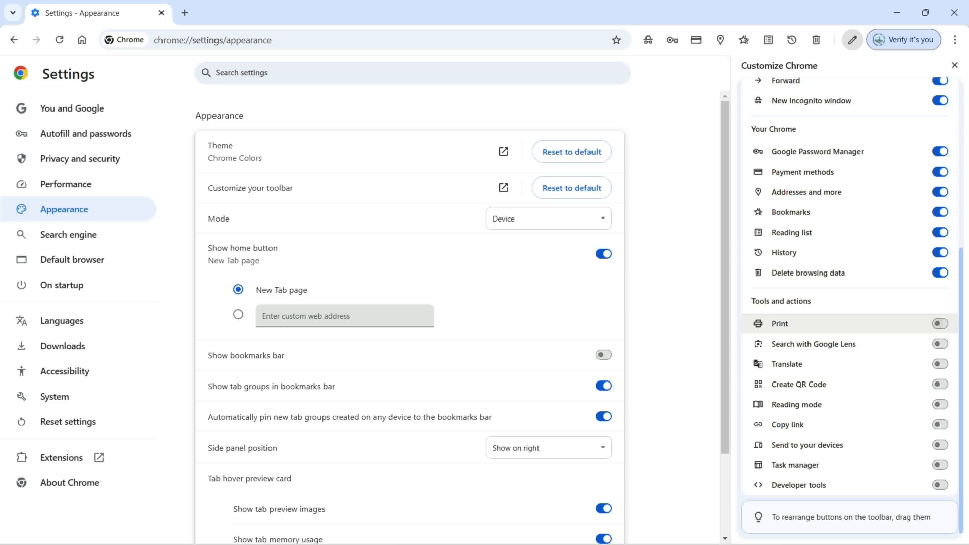
click(939, 323)
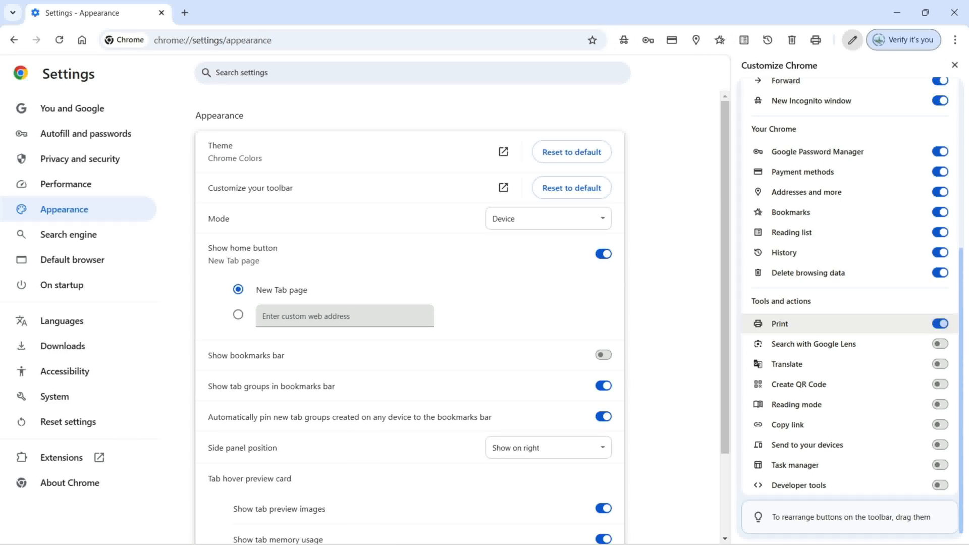
mouse_move(813, 344)
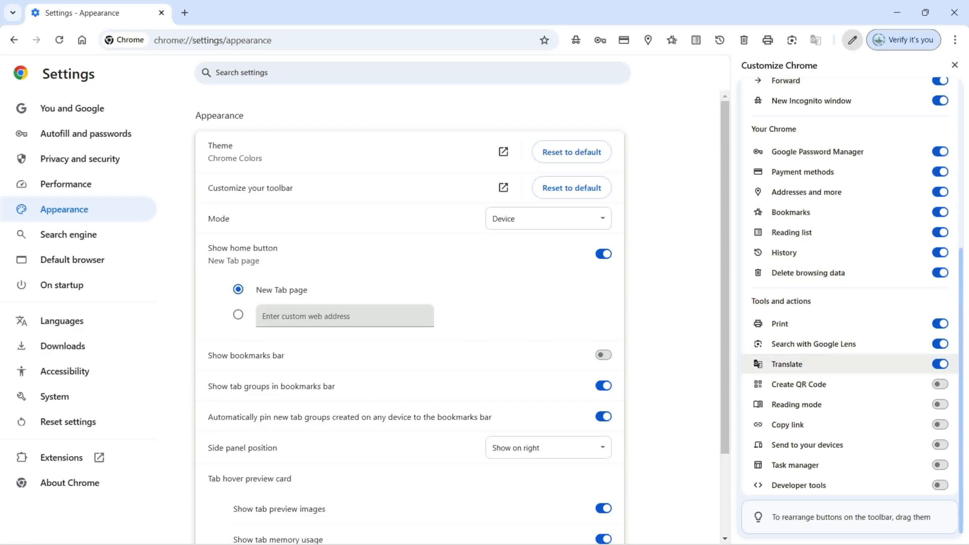
mouse_move(799, 384)
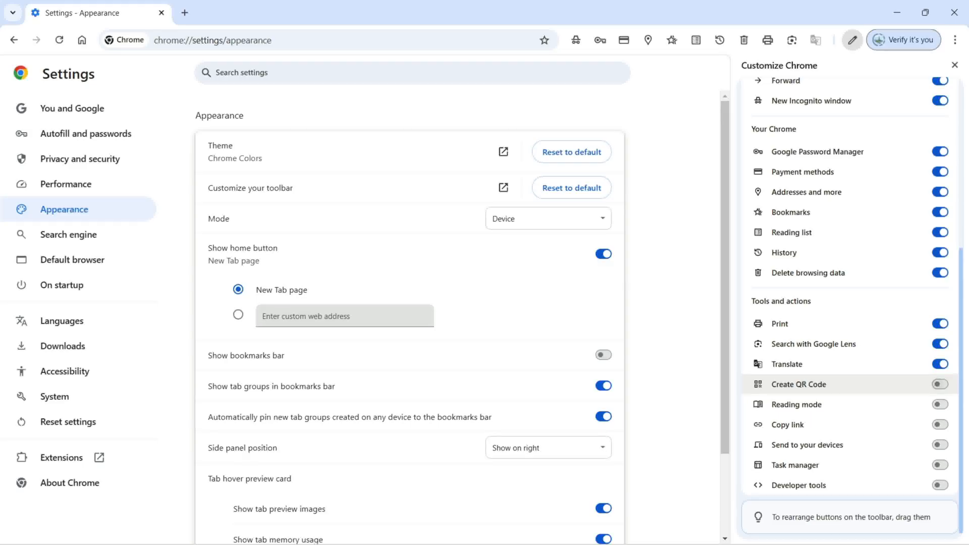
click(938, 385)
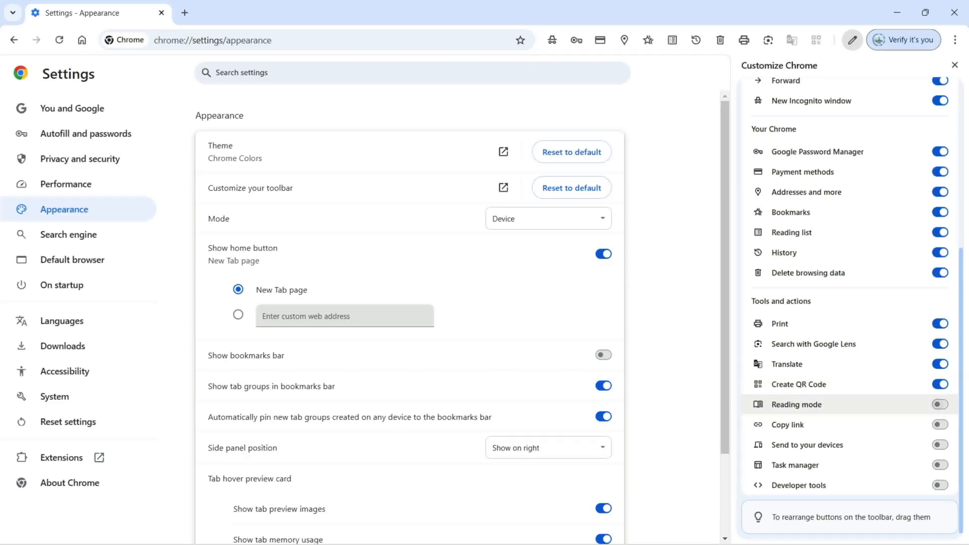
click(939, 404)
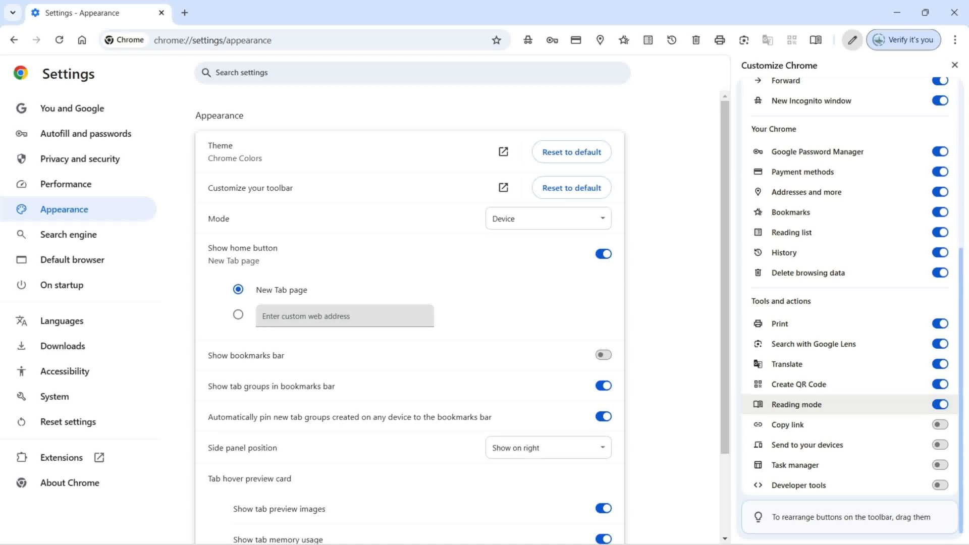
mouse_move(788, 425)
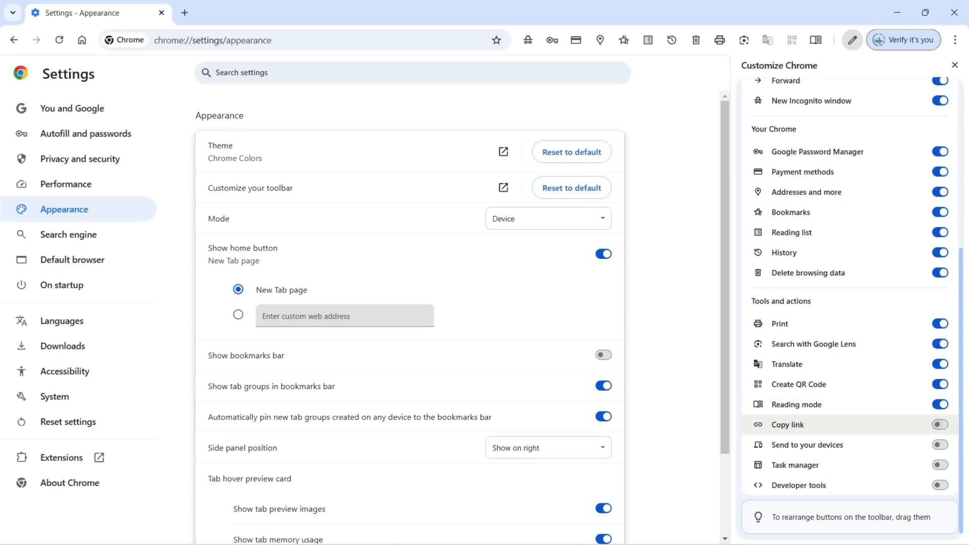
click(939, 425)
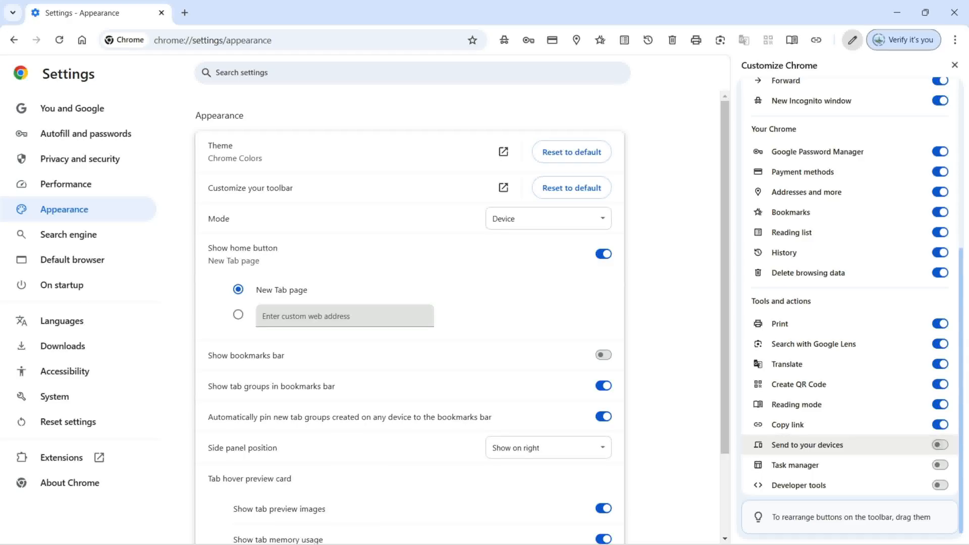
click(937, 445)
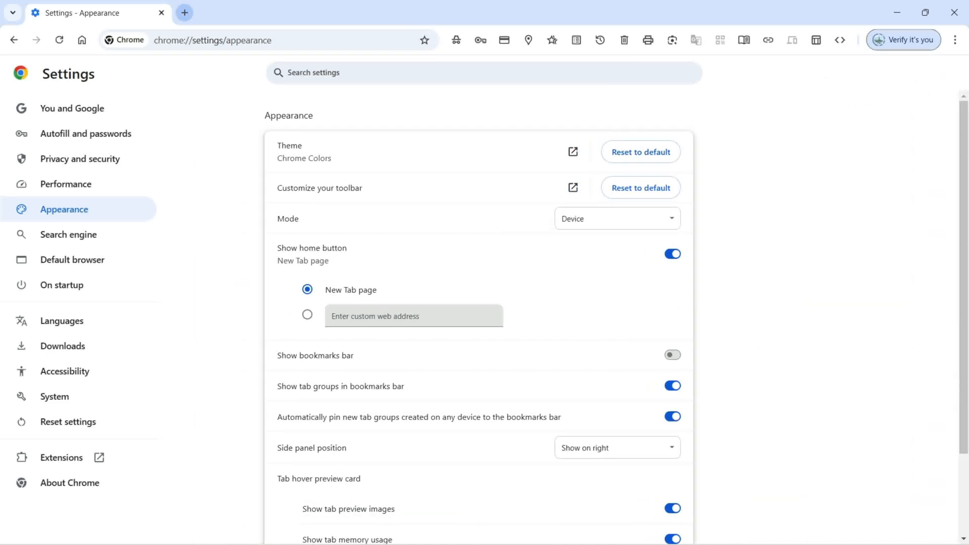
Open a new tab, cancel the Delete browsing data dialog and show the New Tab page.
click(183, 13)
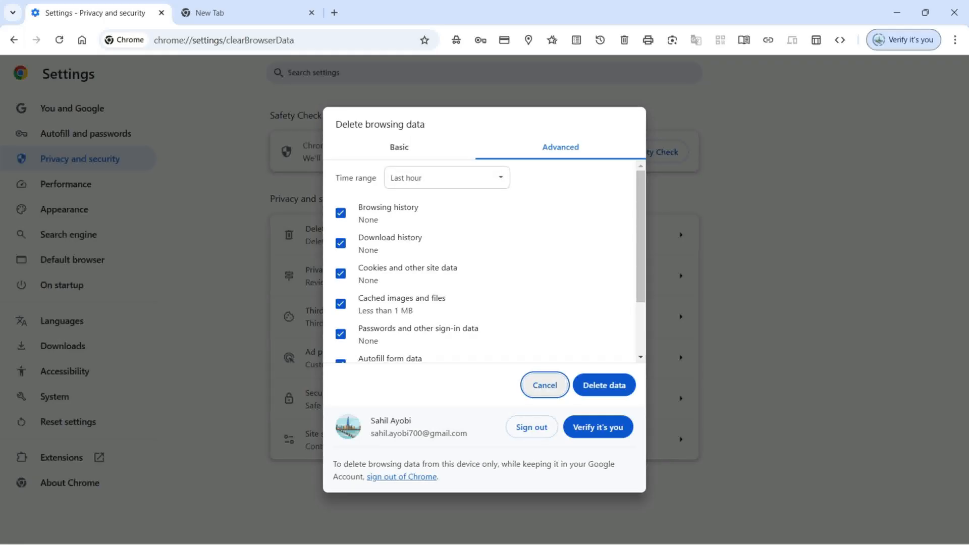
click(544, 384)
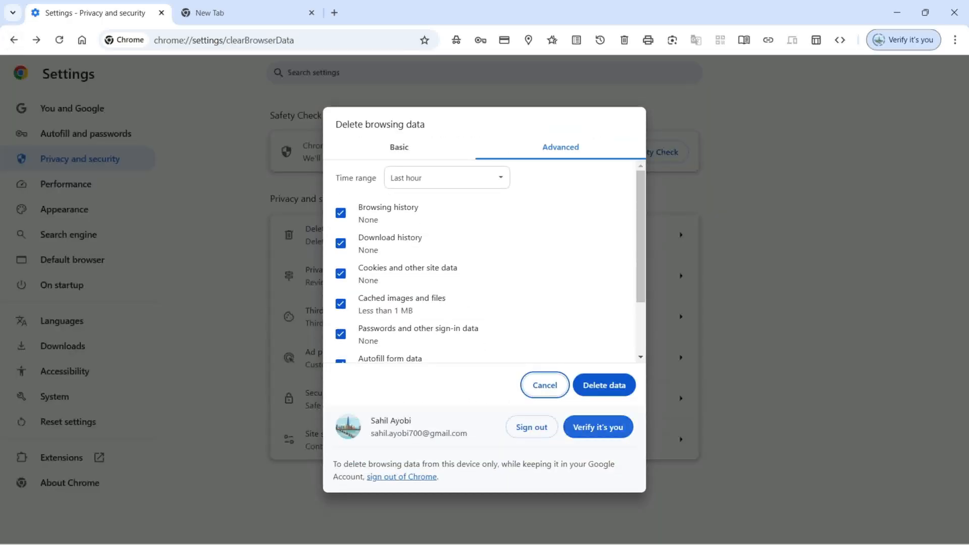
click(544, 385)
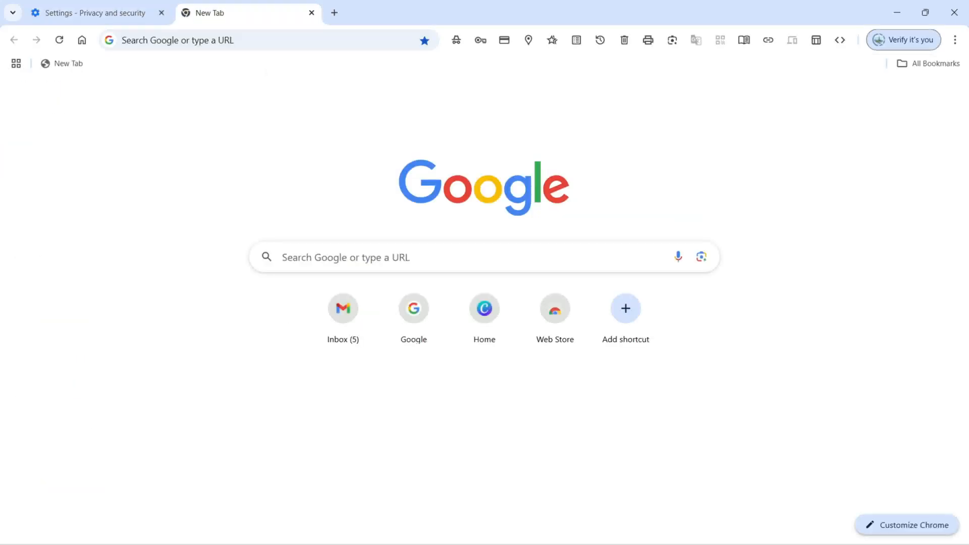
Return to Appearance settings and reset the toolbar to its default buttons.
click(955, 38)
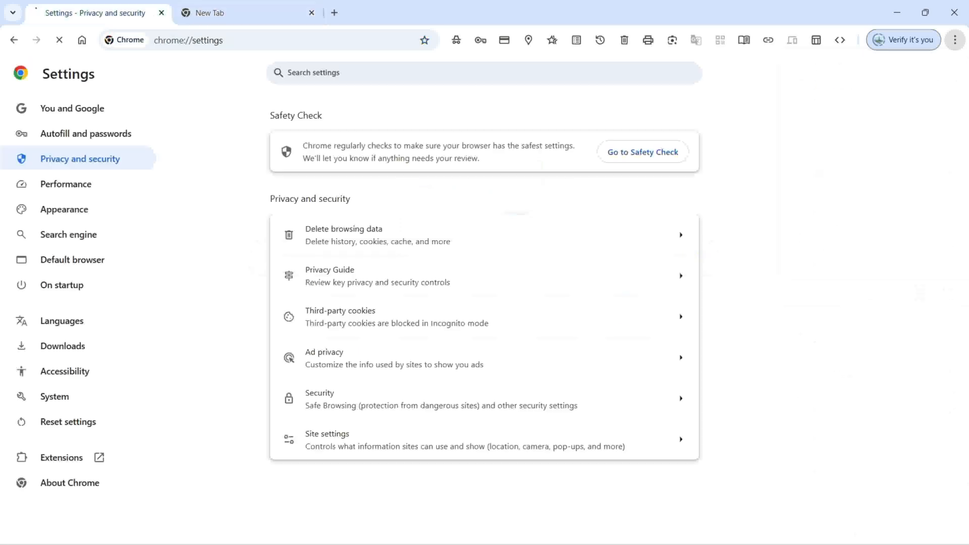
click(73, 108)
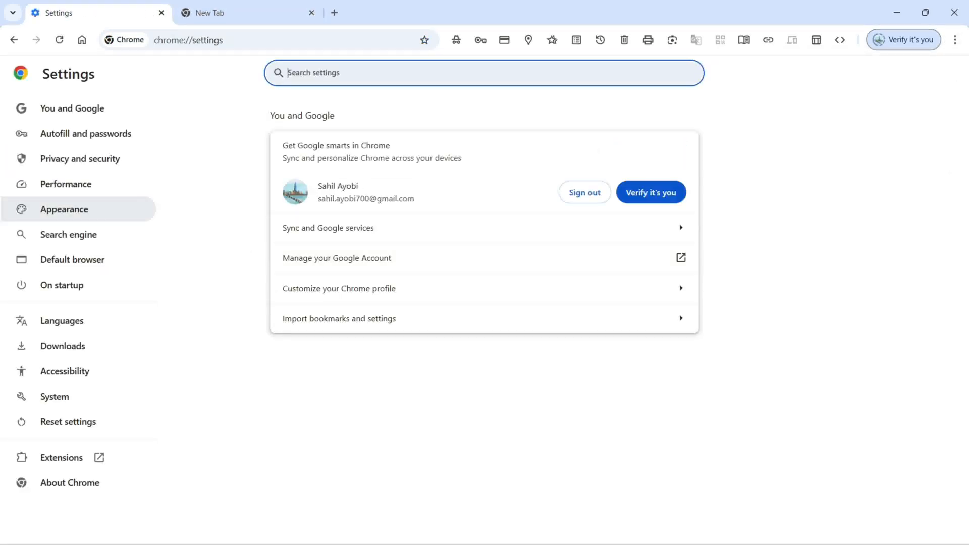
click(64, 210)
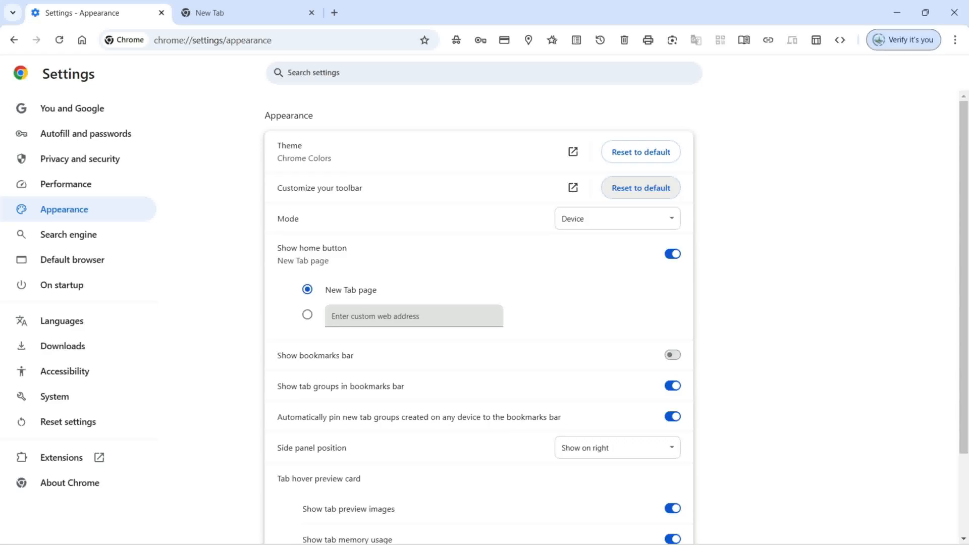
click(673, 255)
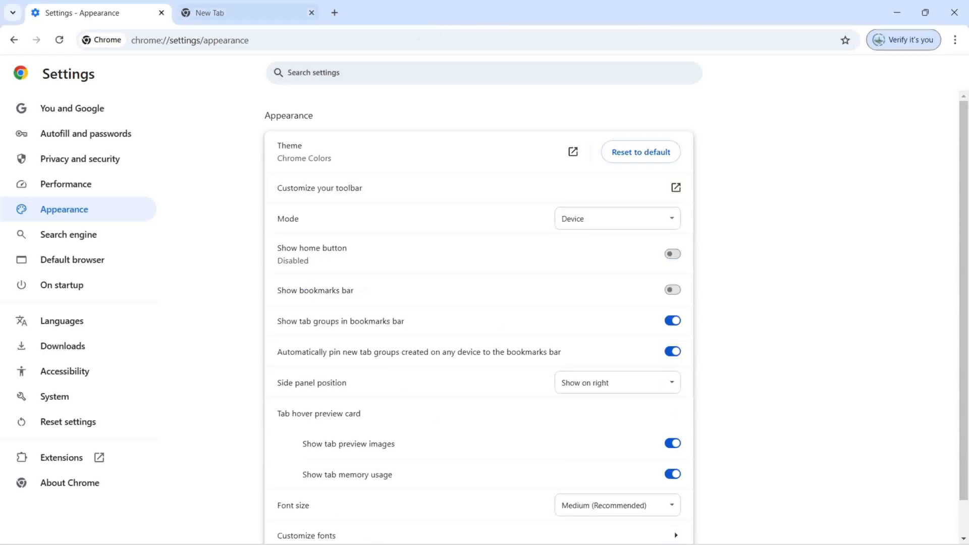